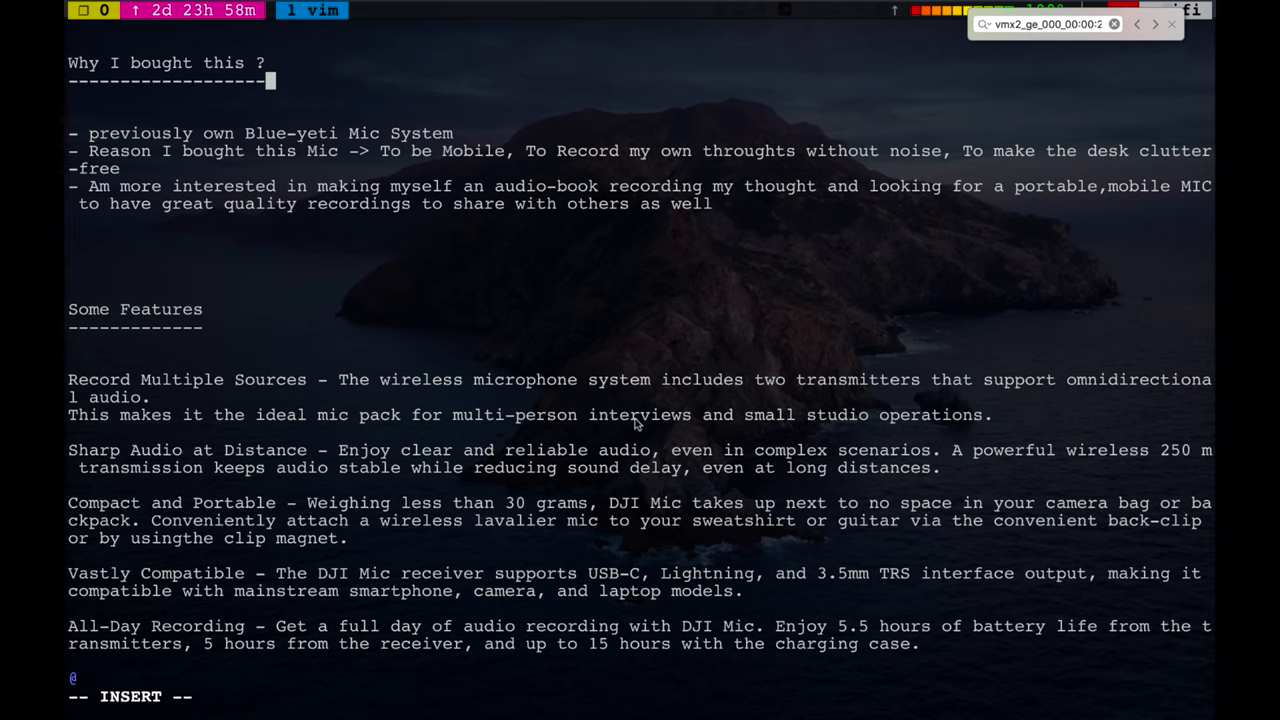
Delete the stray ^_ after the dashes and add the 'Complete Audio Control' feature line.
type("^_")
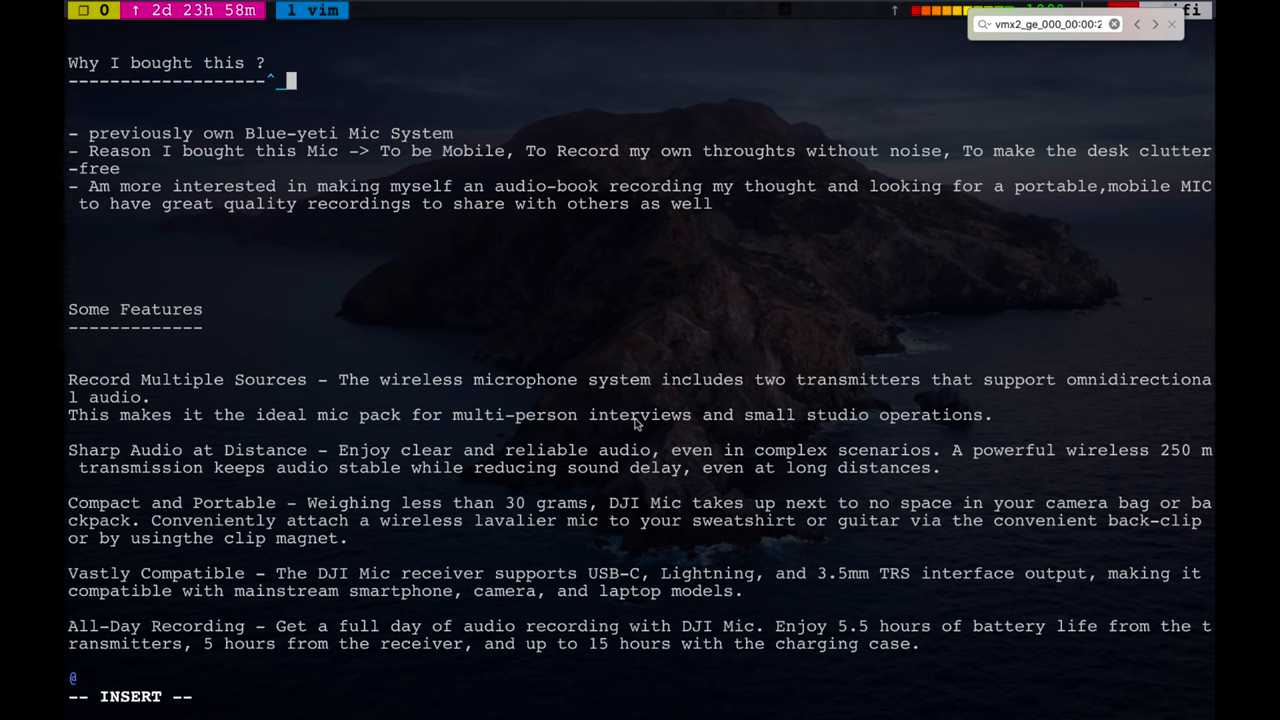
key("Escape")
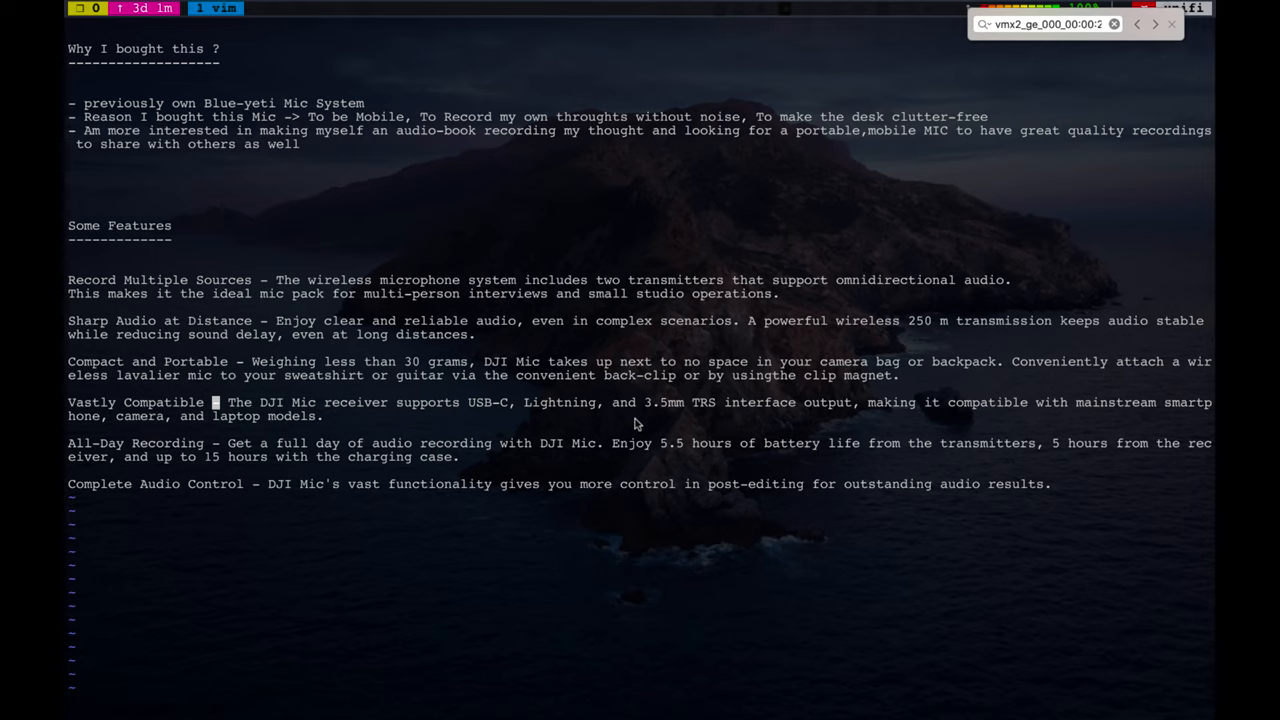
mouse_move(573, 446)
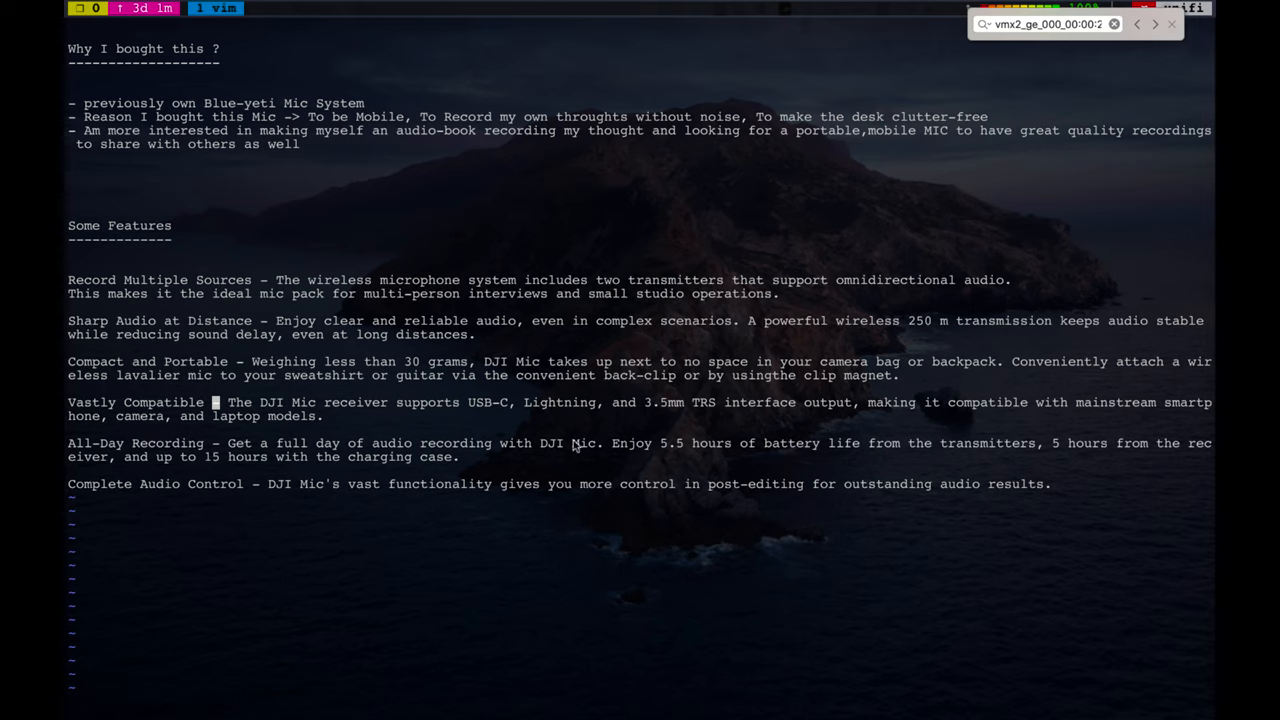
left_click(1114, 24)
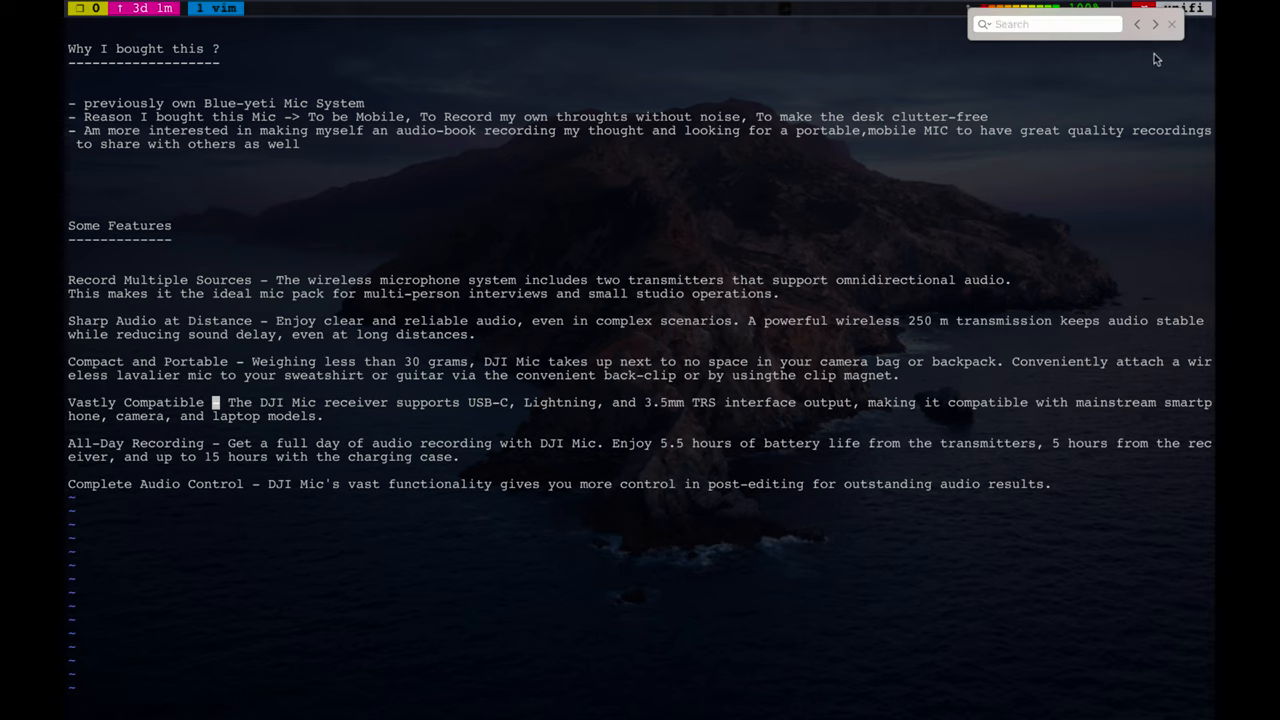
left_click(1171, 24)
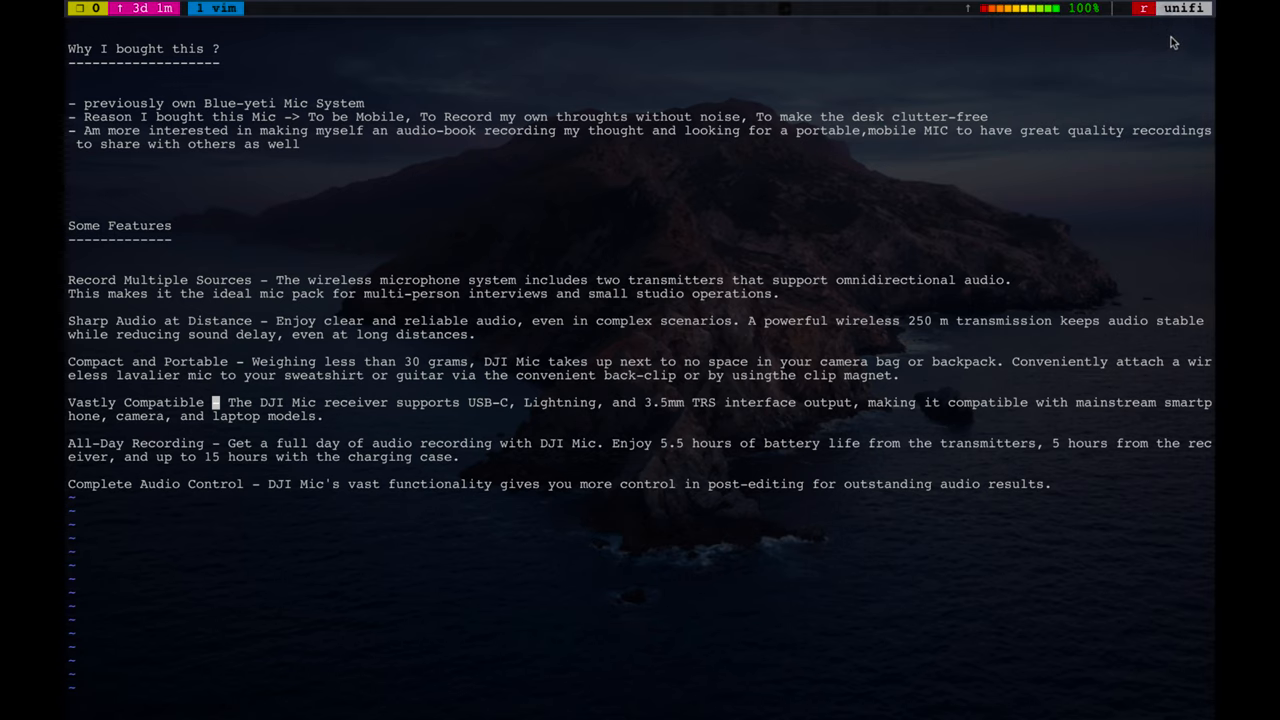